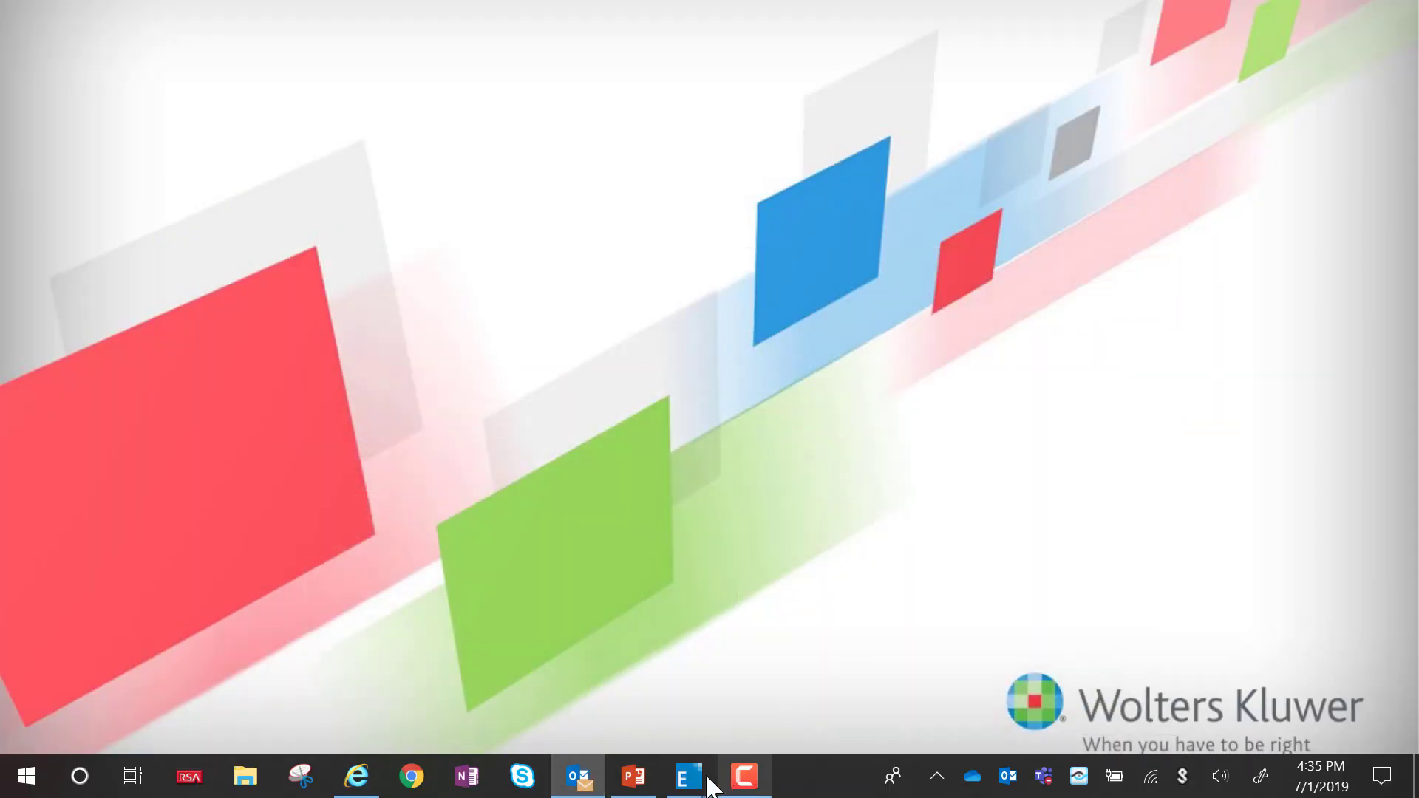
Open Silver Shores' client properties in the File Room and launch its Engagement Organizer page.
click(686, 777)
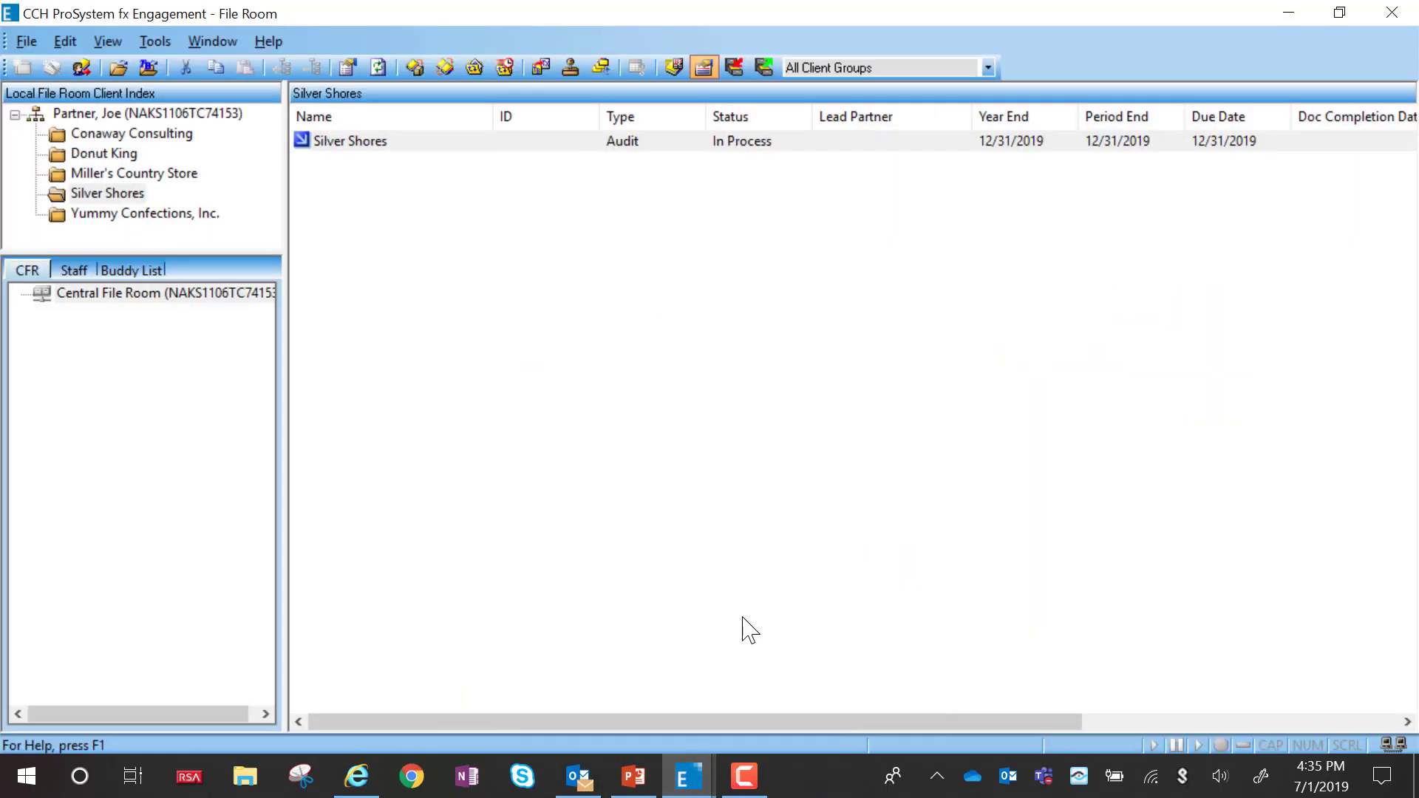
click(107, 193)
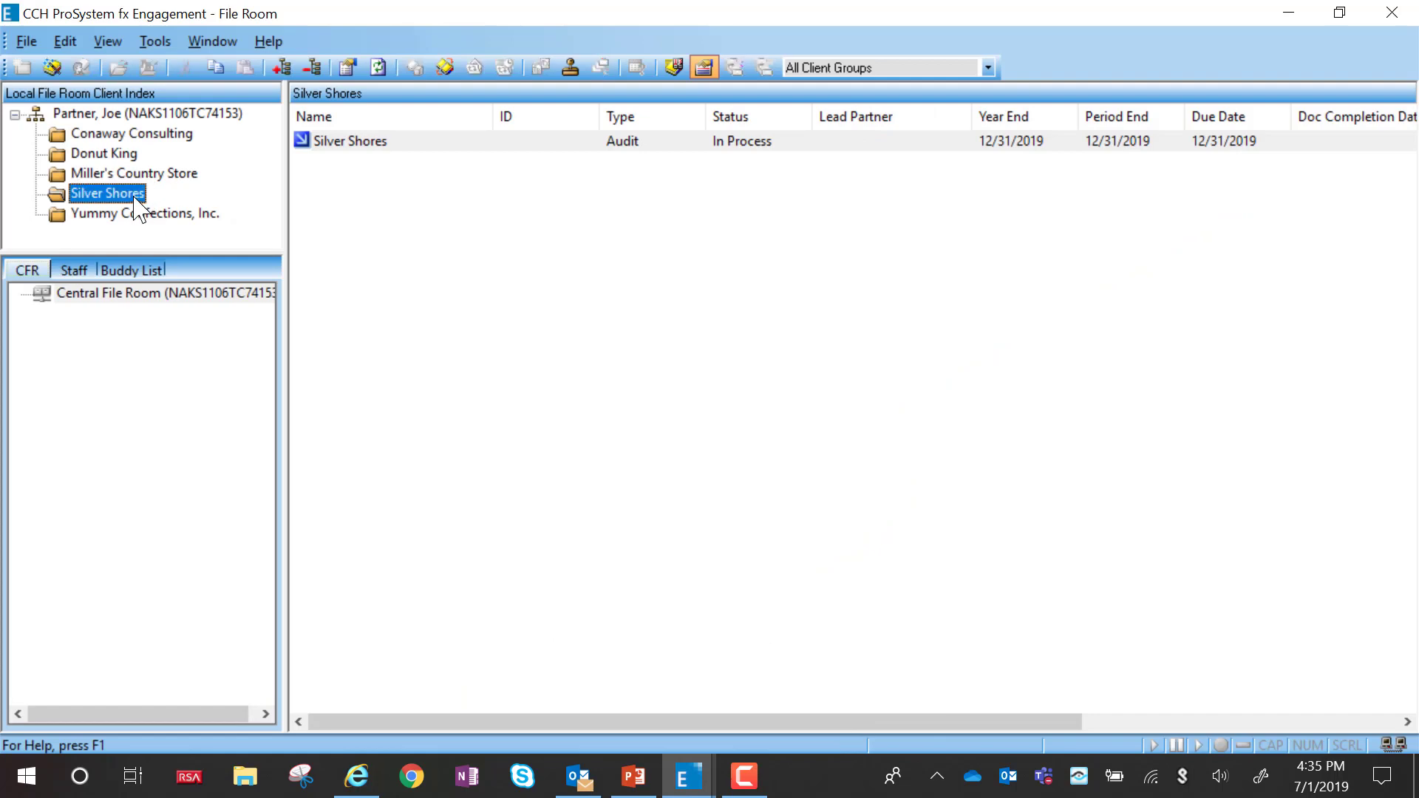
double_click(106, 193)
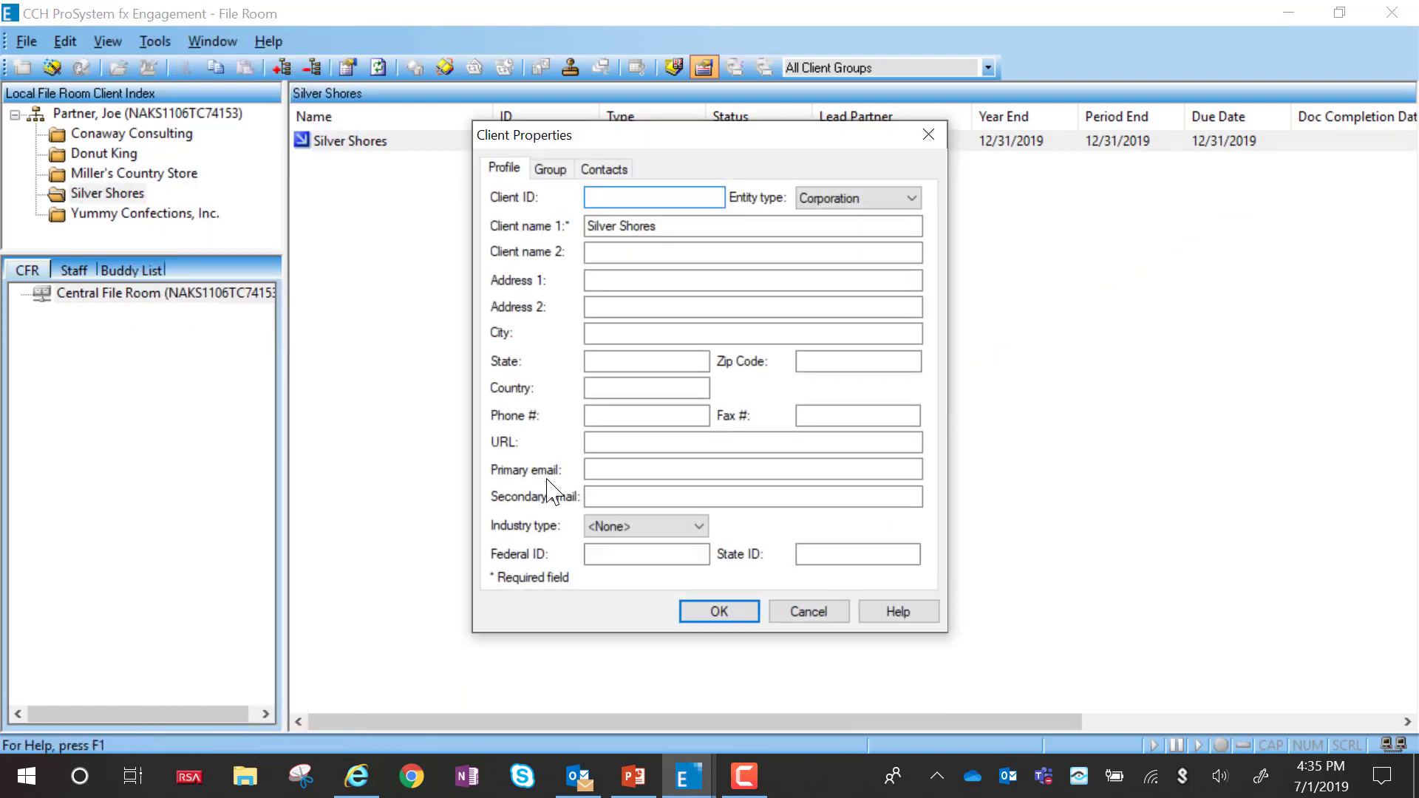
click(752, 469)
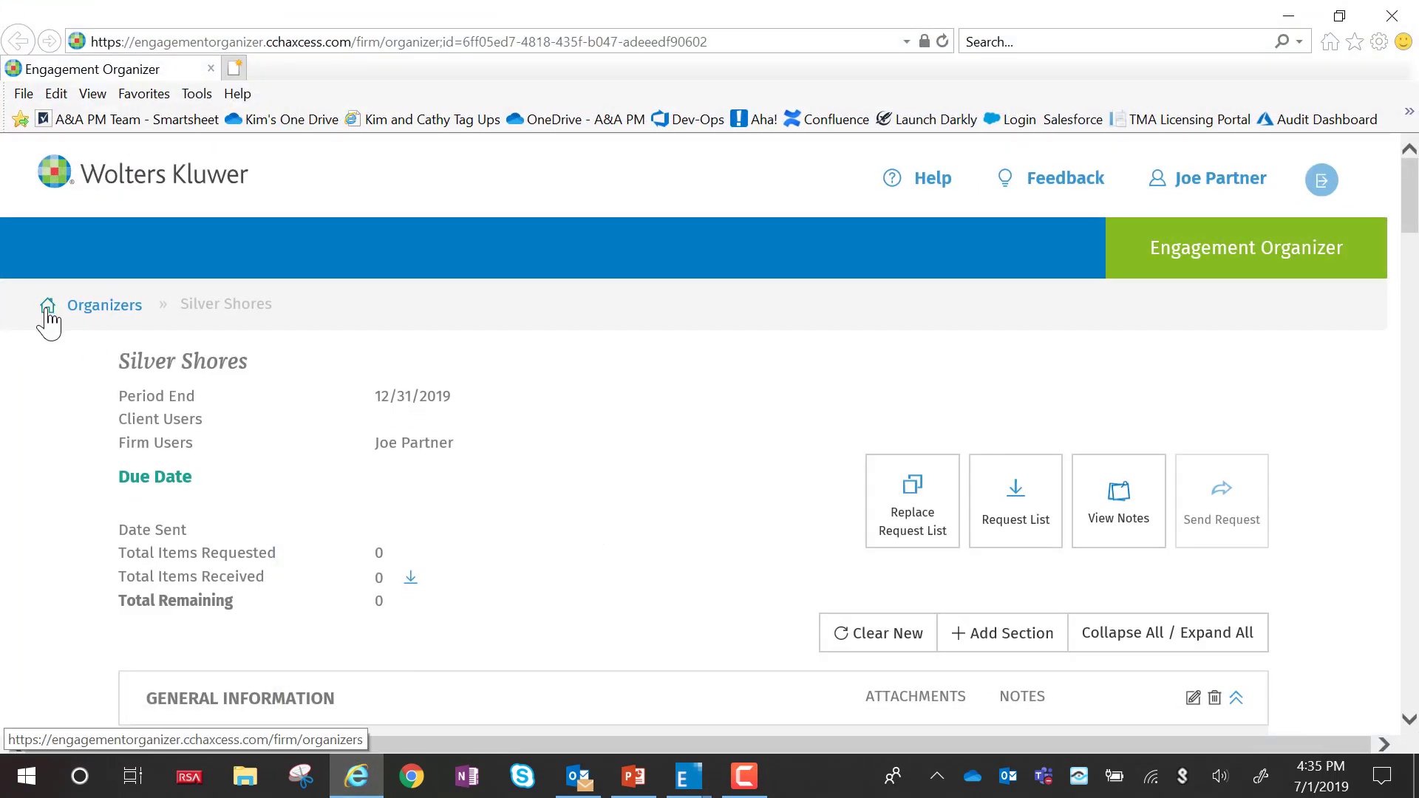
Return to the Organizers list showing Silver Shores, Miller's Country Store and the third binder.
click(105, 305)
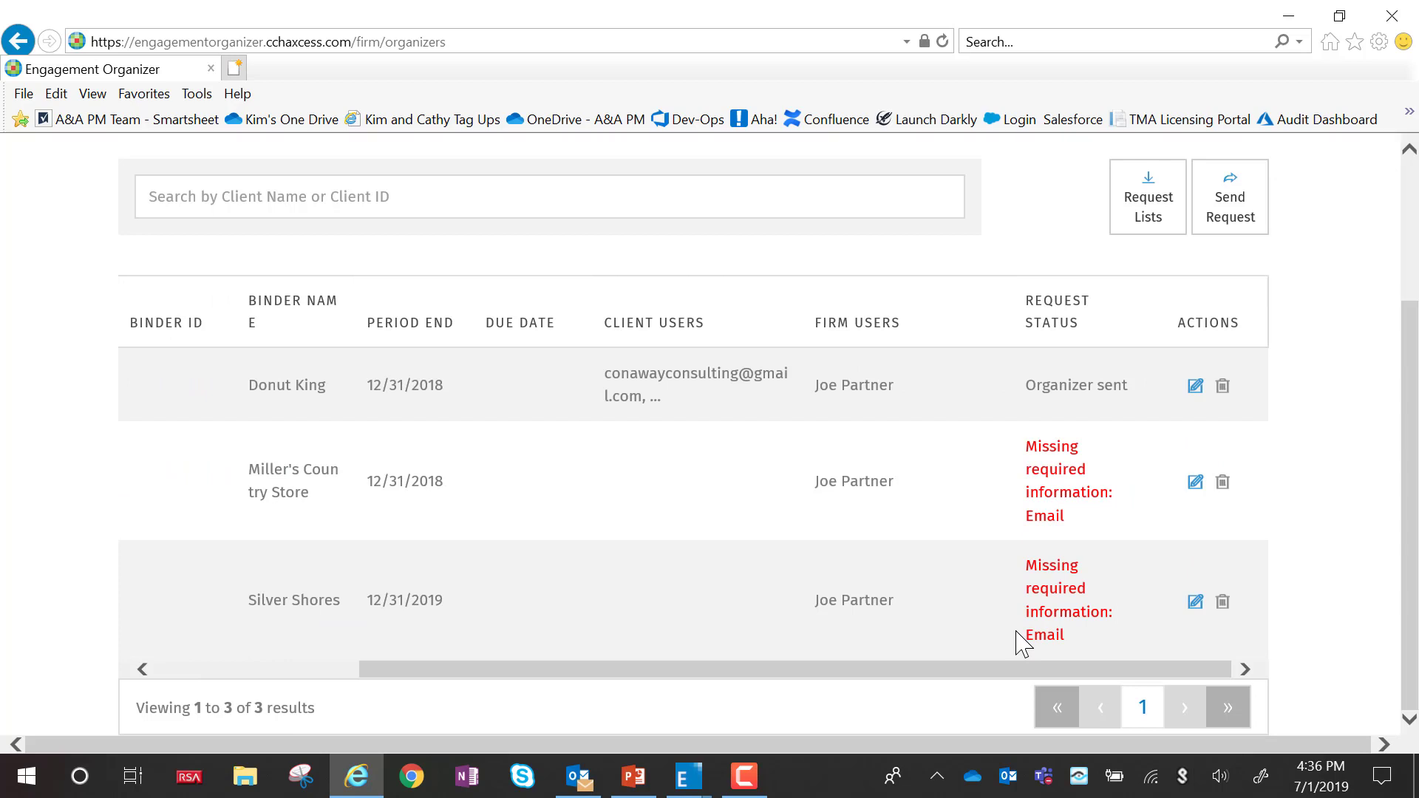
mouse_move(1195, 602)
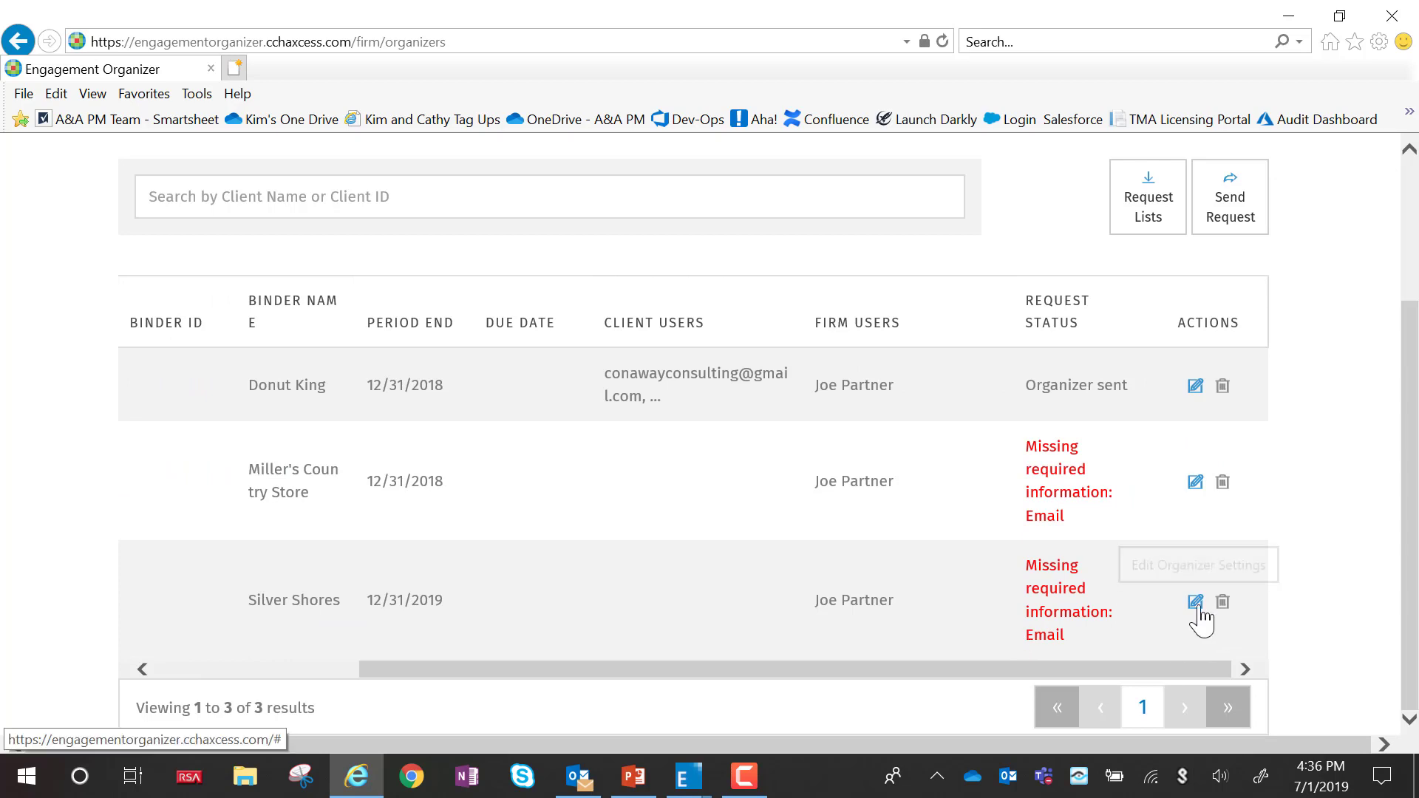
Edit the Silver Shores organizer settings and open the Add client user form.
click(1195, 602)
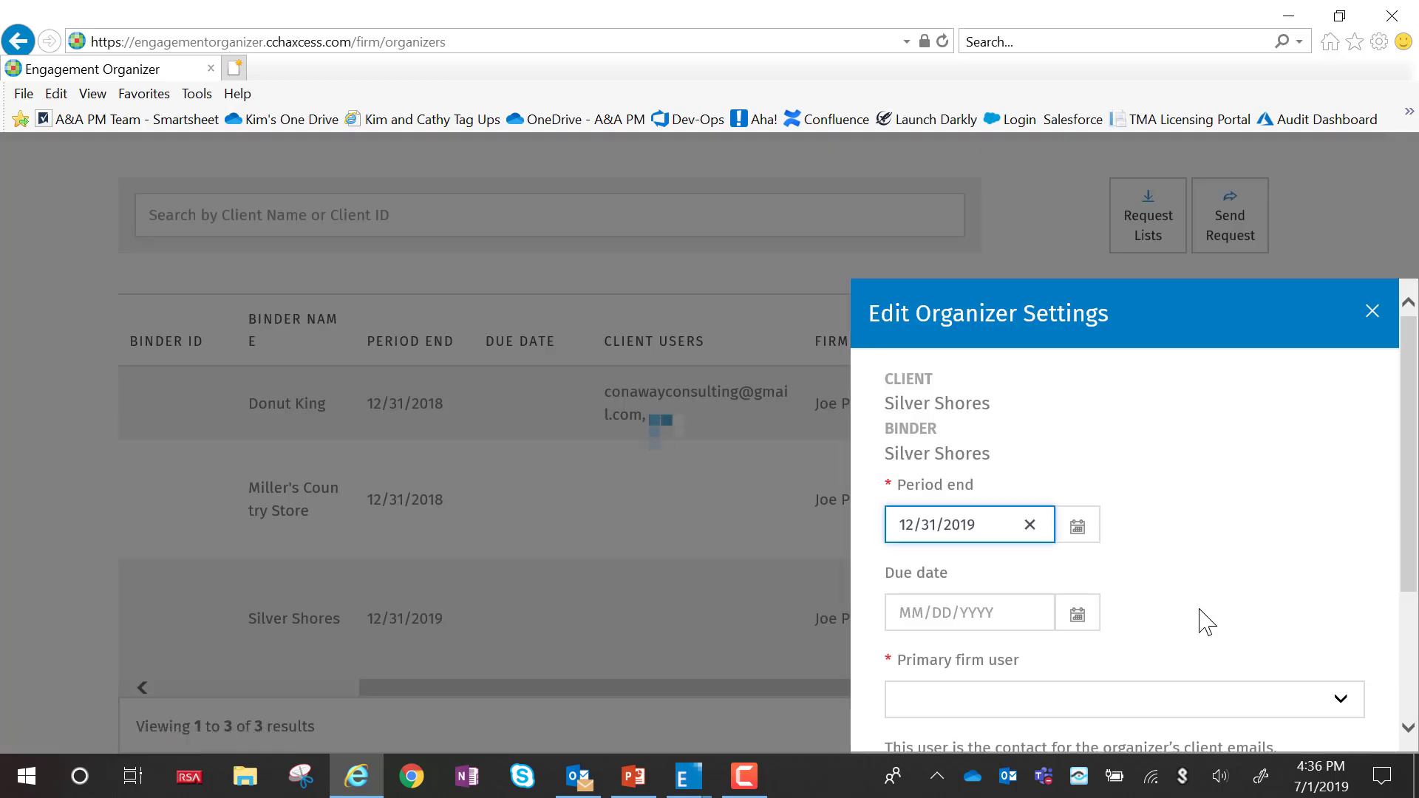
scroll(down, 3)
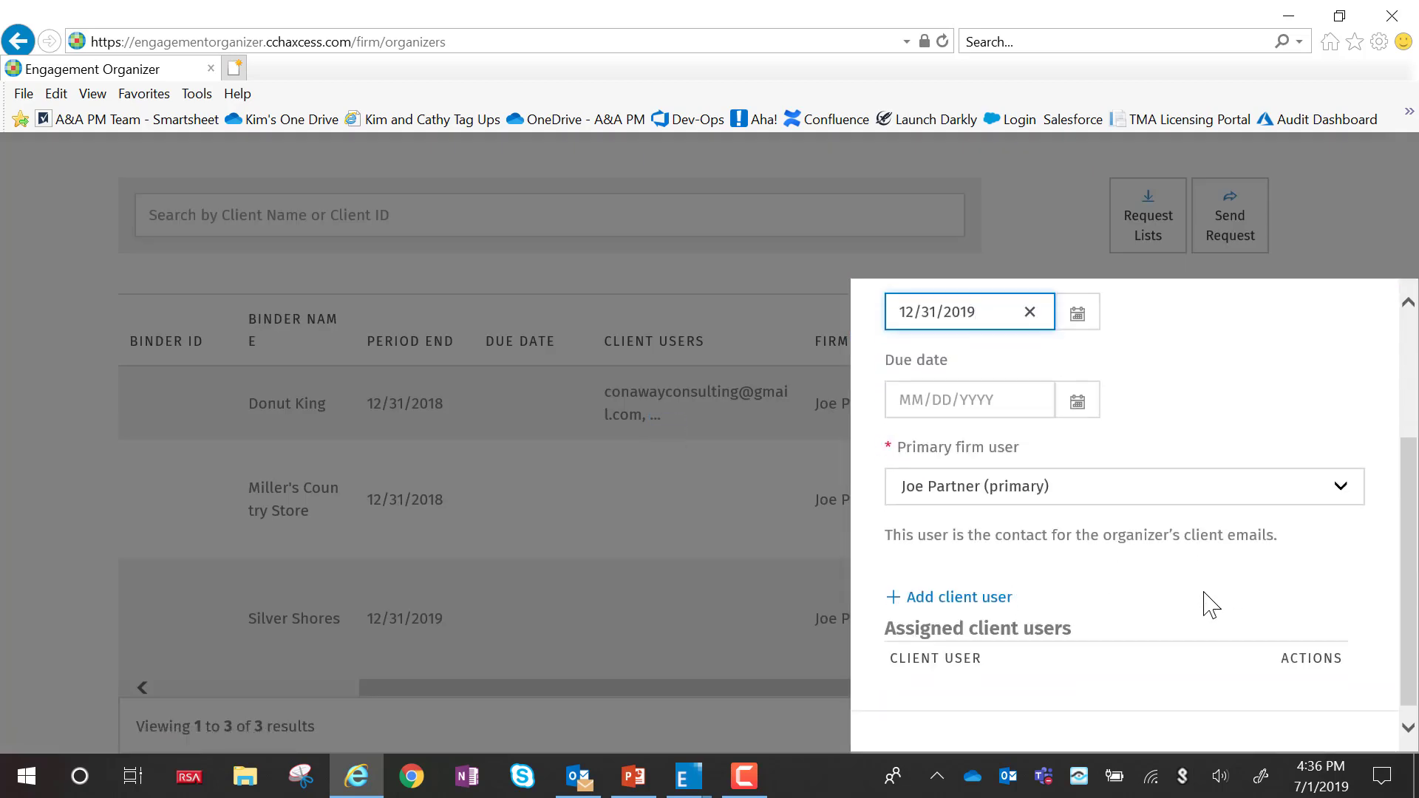
click(969, 400)
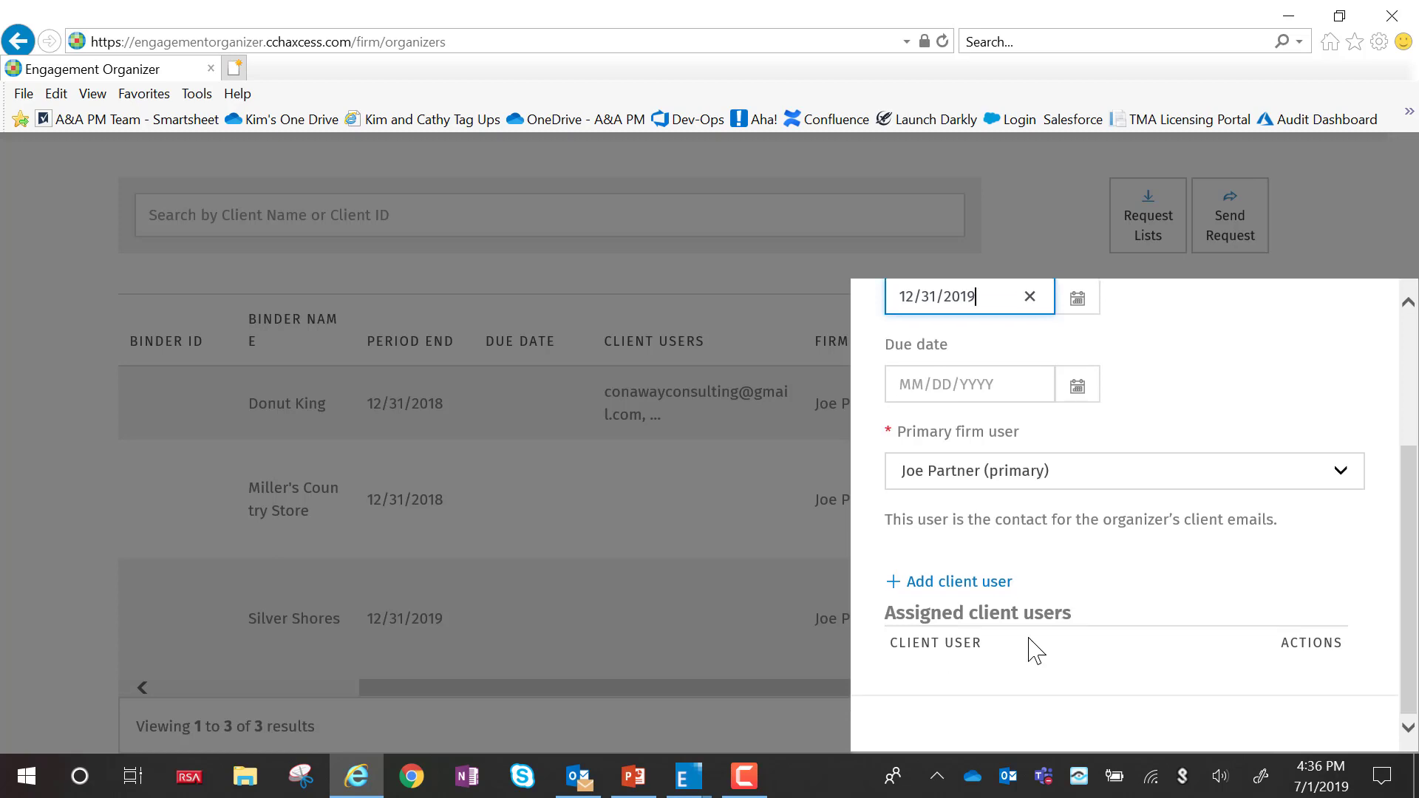
click(949, 581)
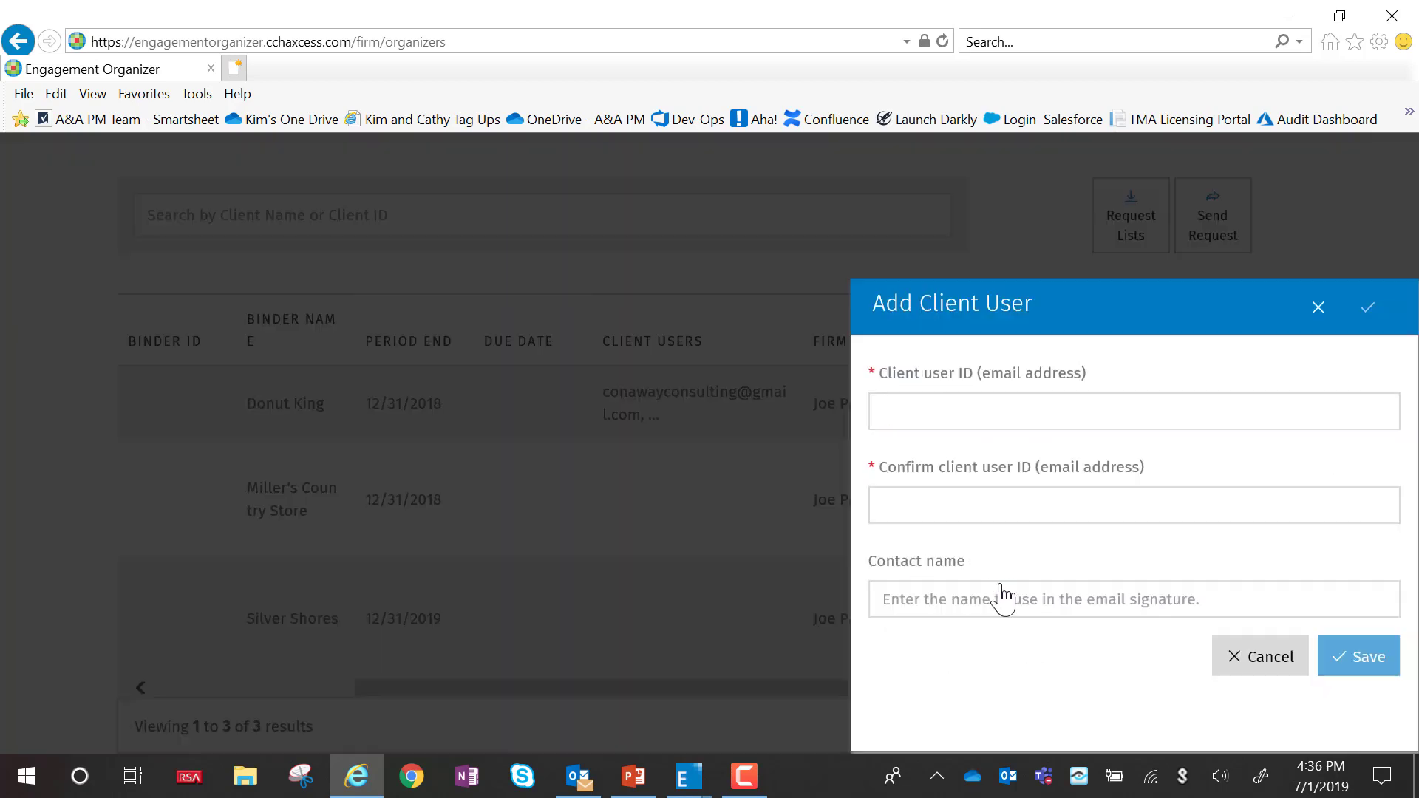
click(1132, 411)
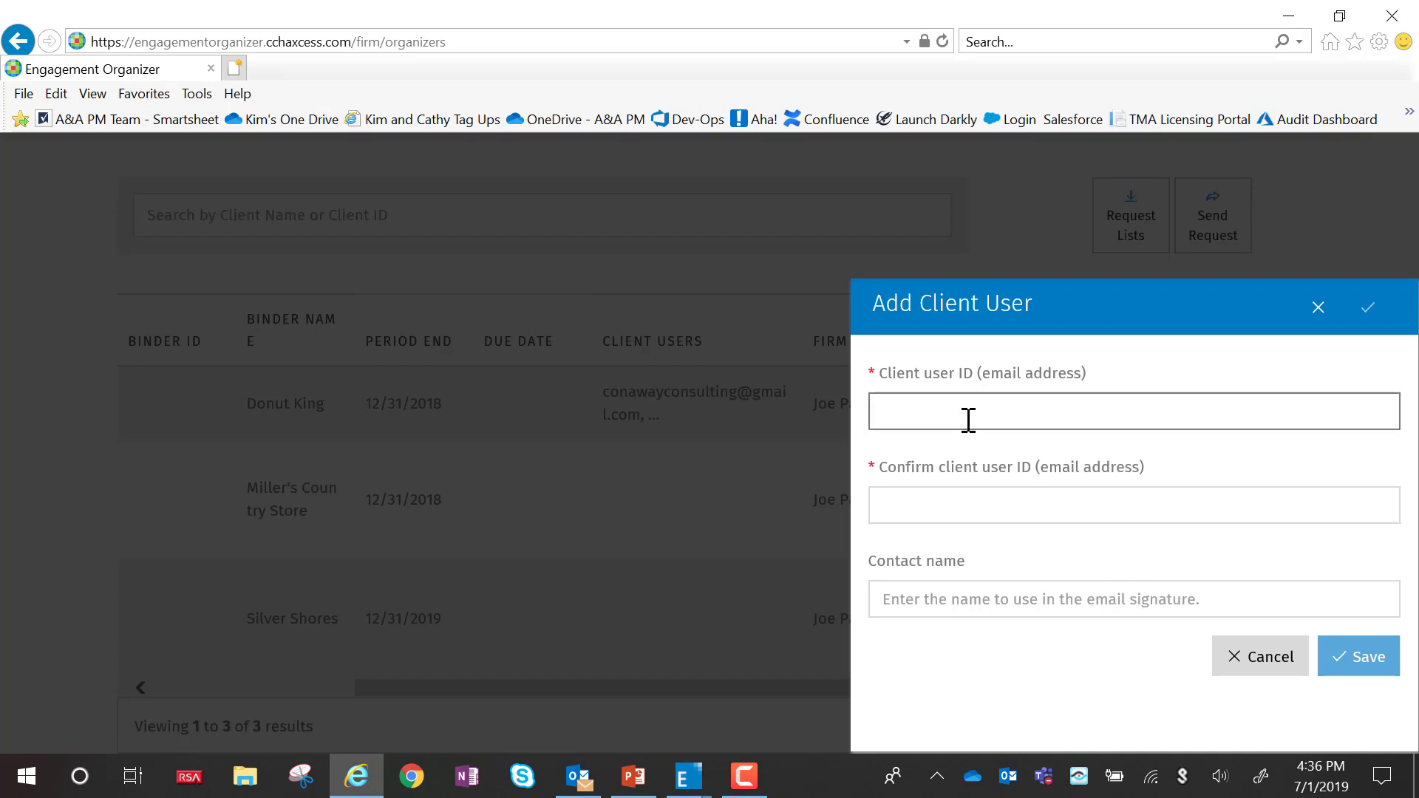
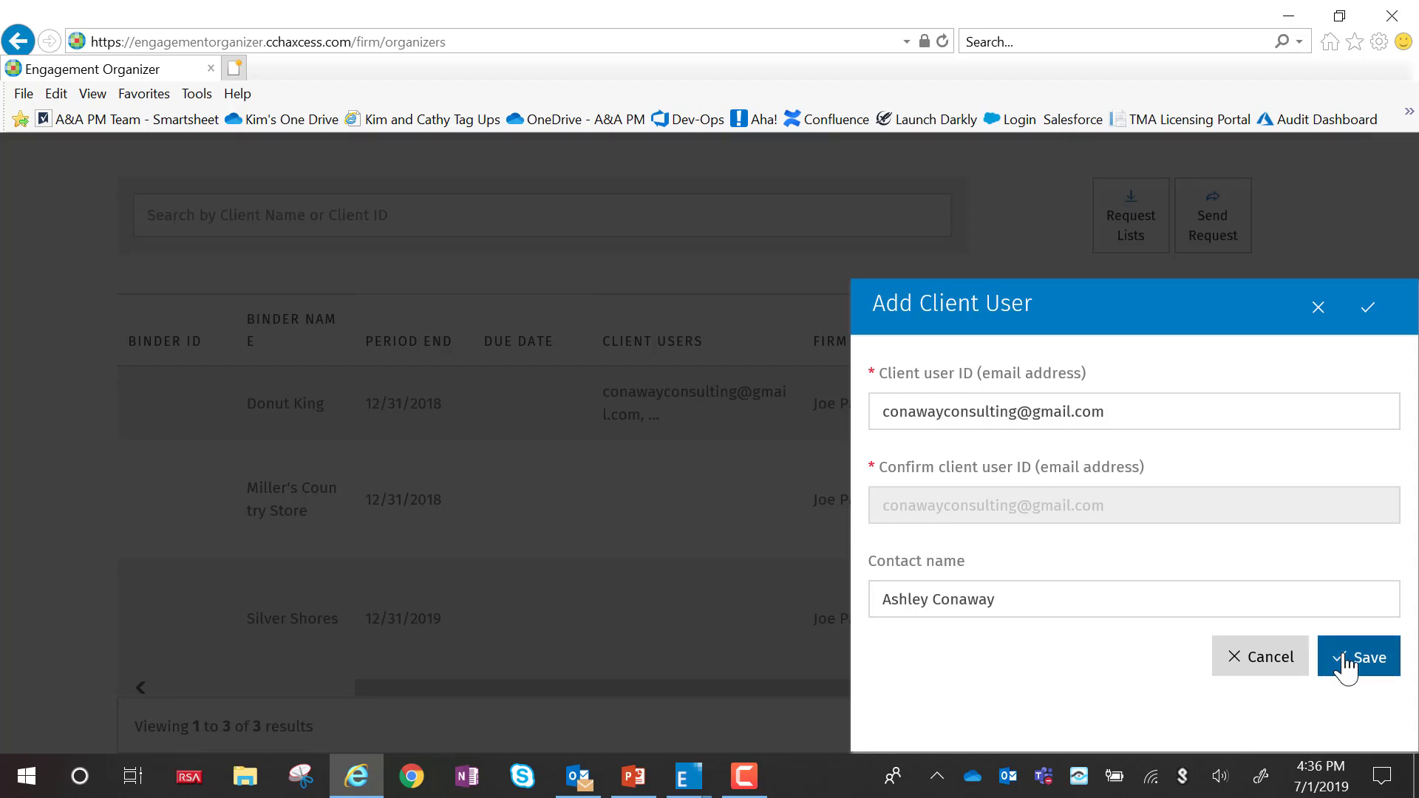
click(1360, 657)
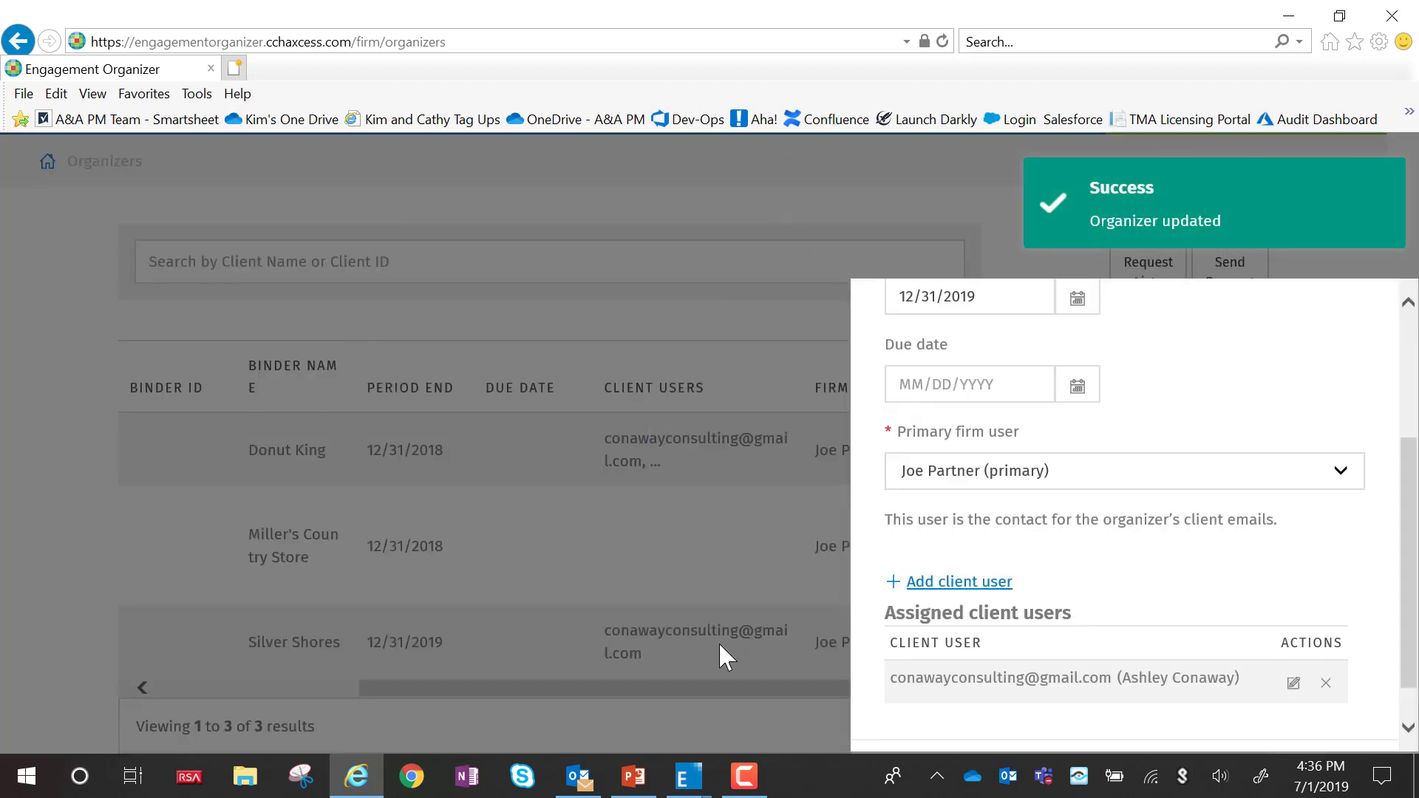
mouse_move(661, 536)
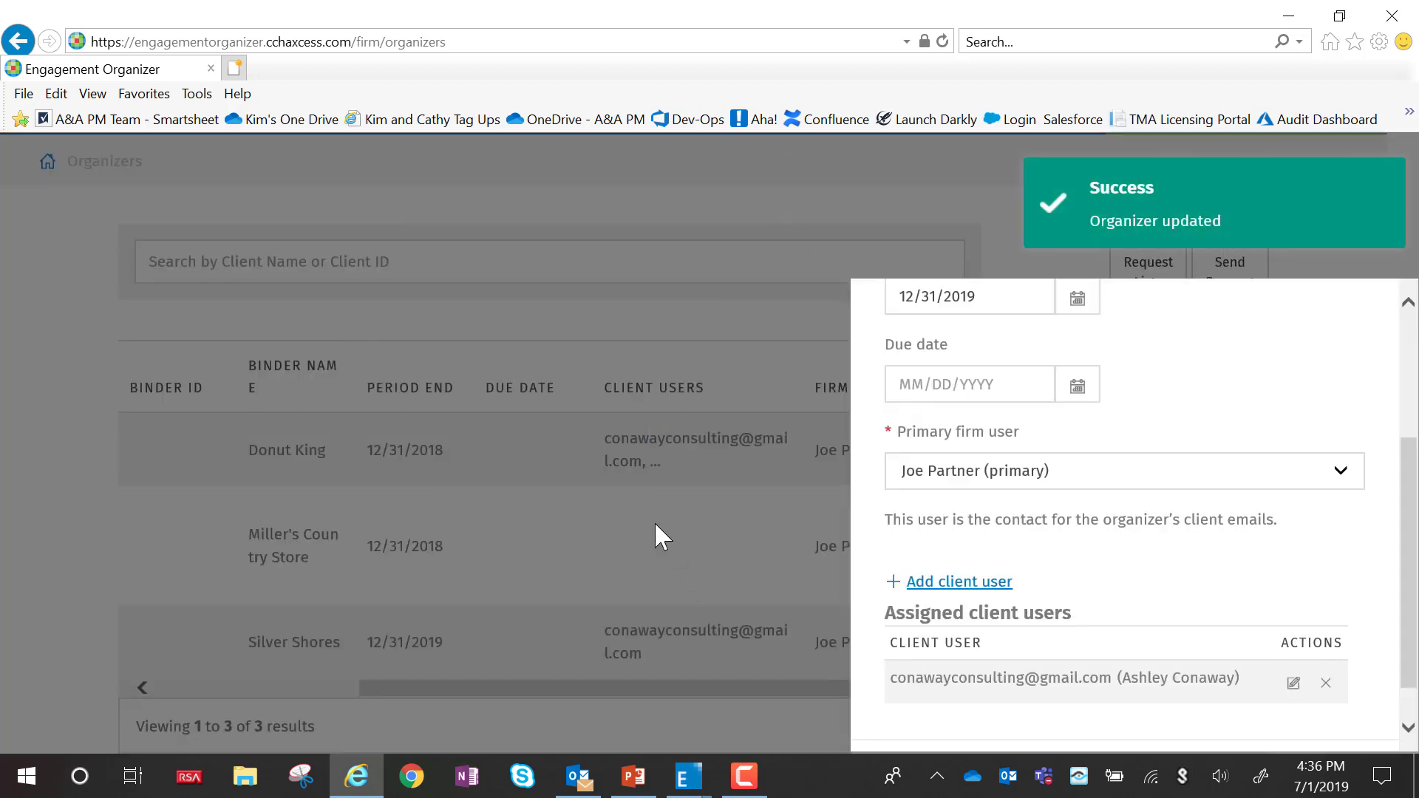